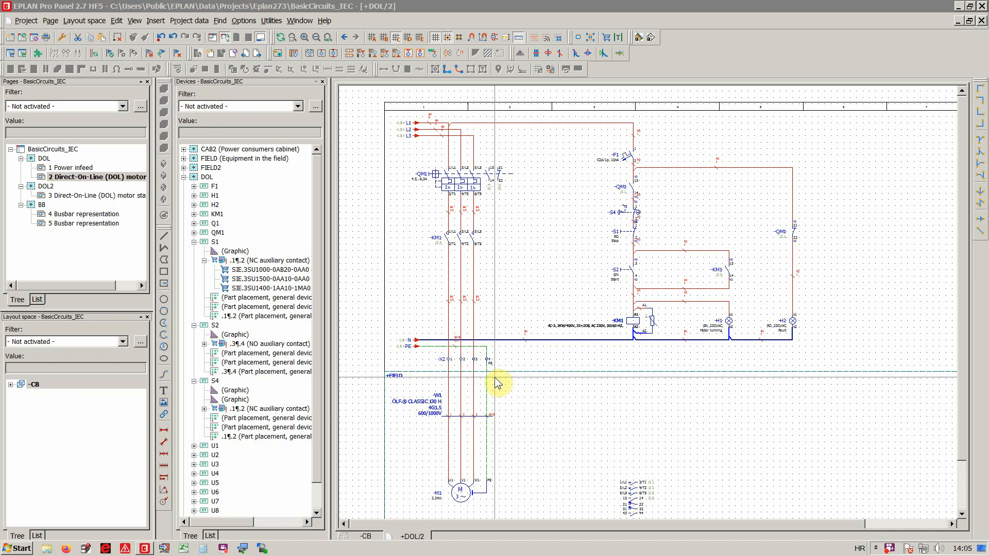
pyautogui.moveTo(63, 420)
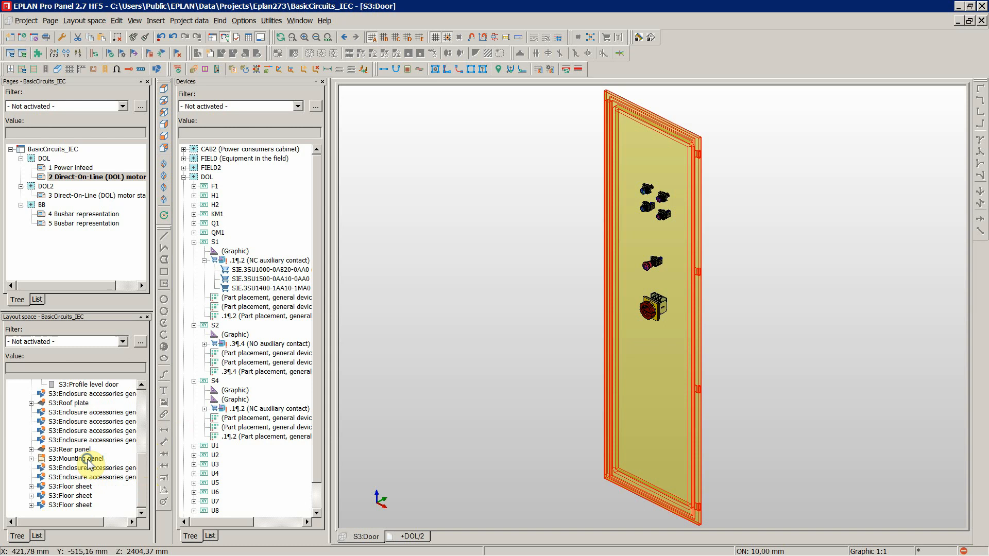
# - Show the DOL-U1 mounting panel in the 3D view from the Layout space navigator
pyautogui.rightClick(78, 459)
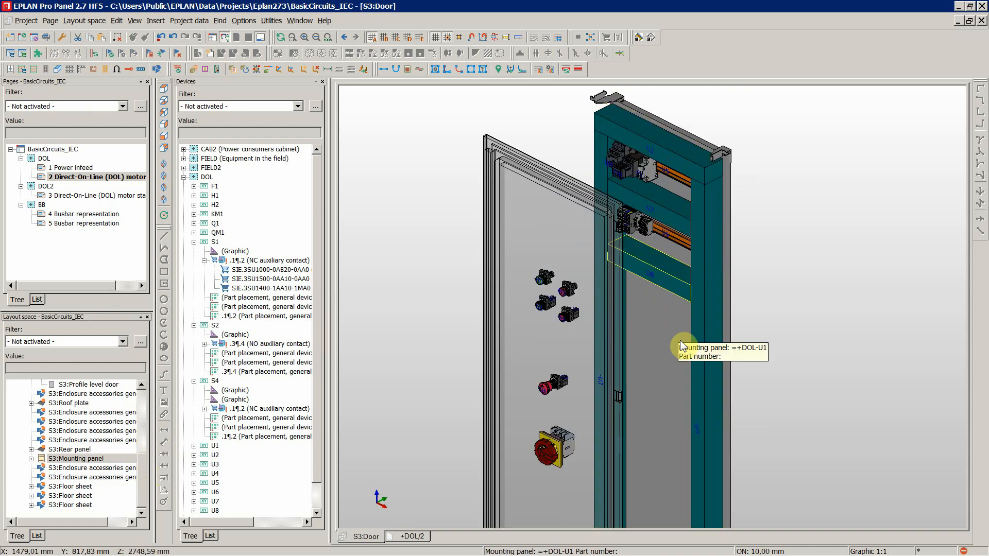
pyautogui.moveTo(411, 292)
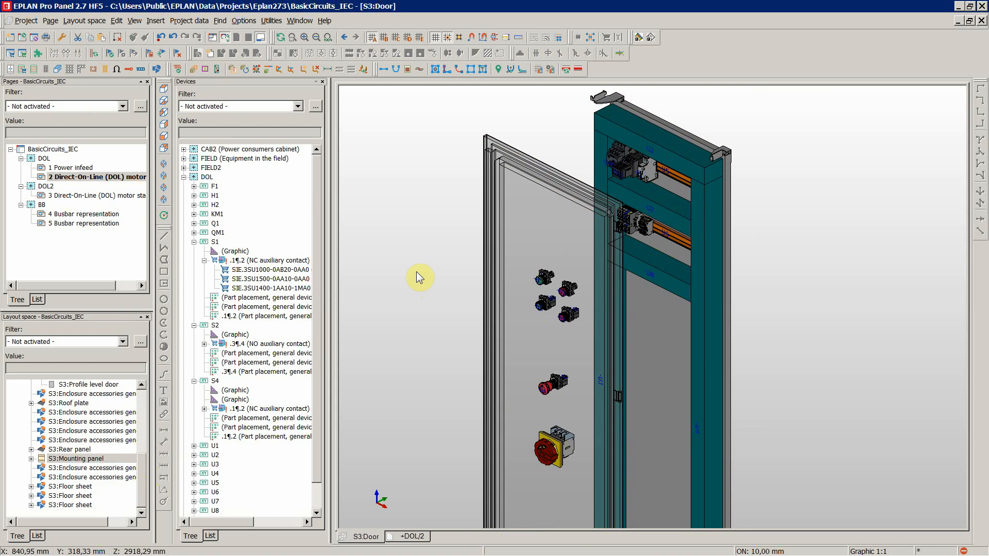
pyautogui.moveTo(409, 276)
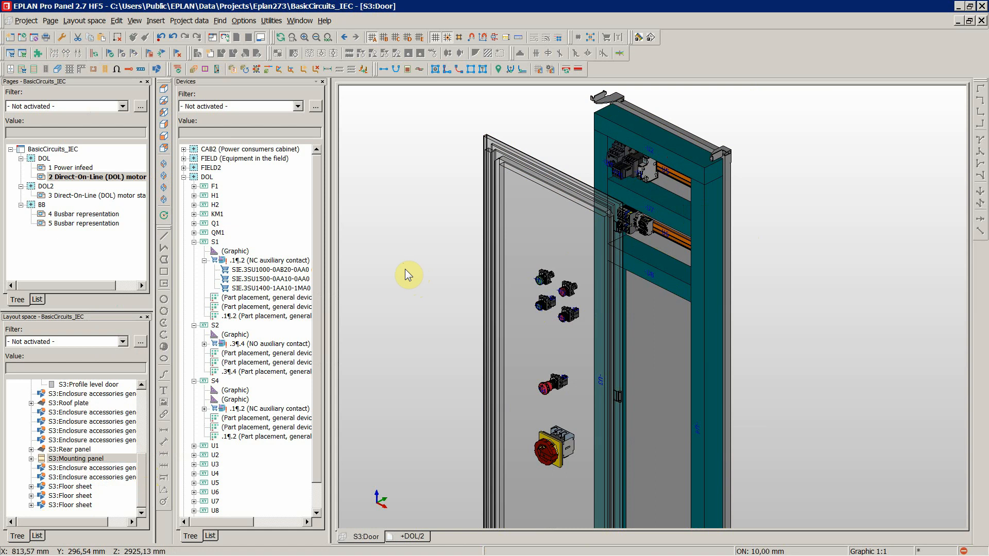
pyautogui.moveTo(529, 317)
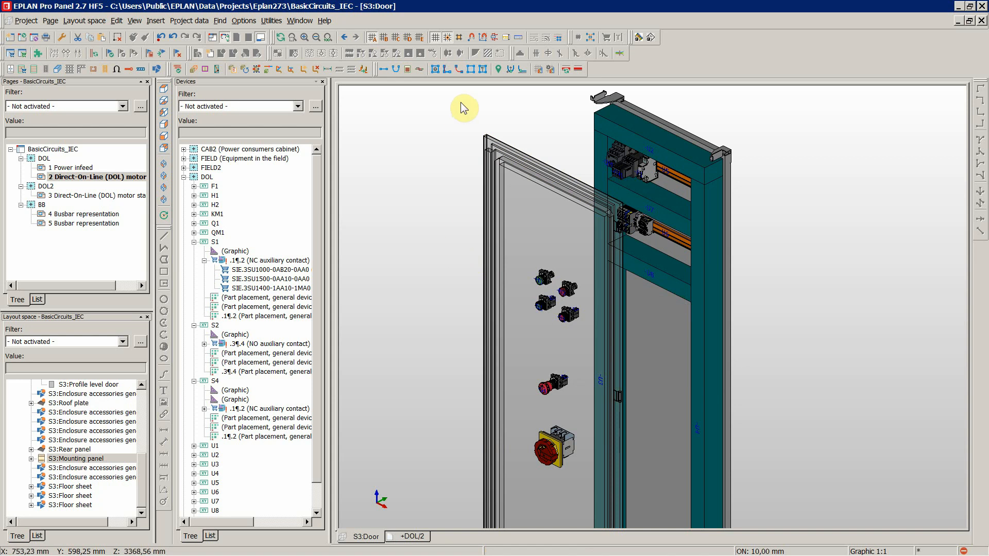
pyautogui.moveTo(468, 112)
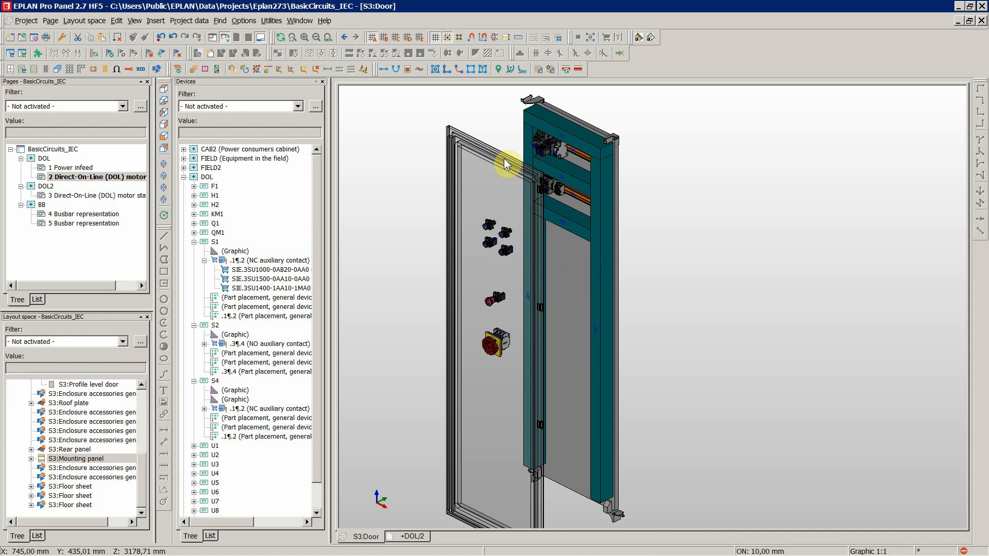
pyautogui.moveTo(574, 232)
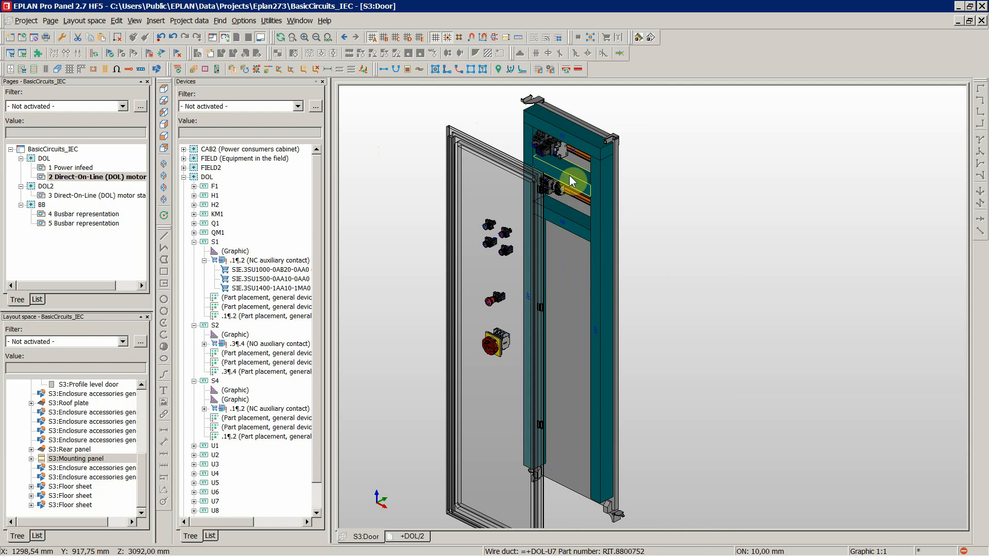
pyautogui.moveTo(597, 342)
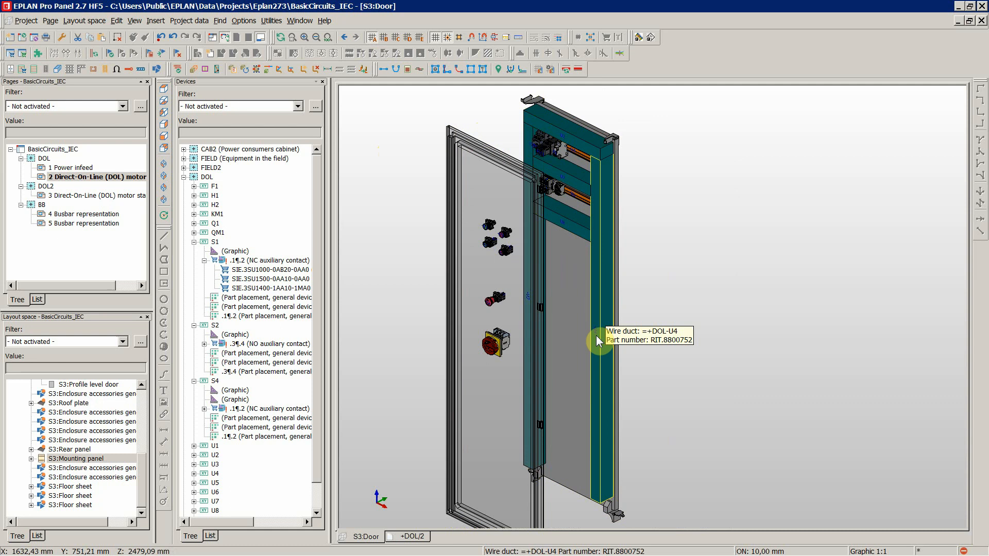
pyautogui.moveTo(437, 69)
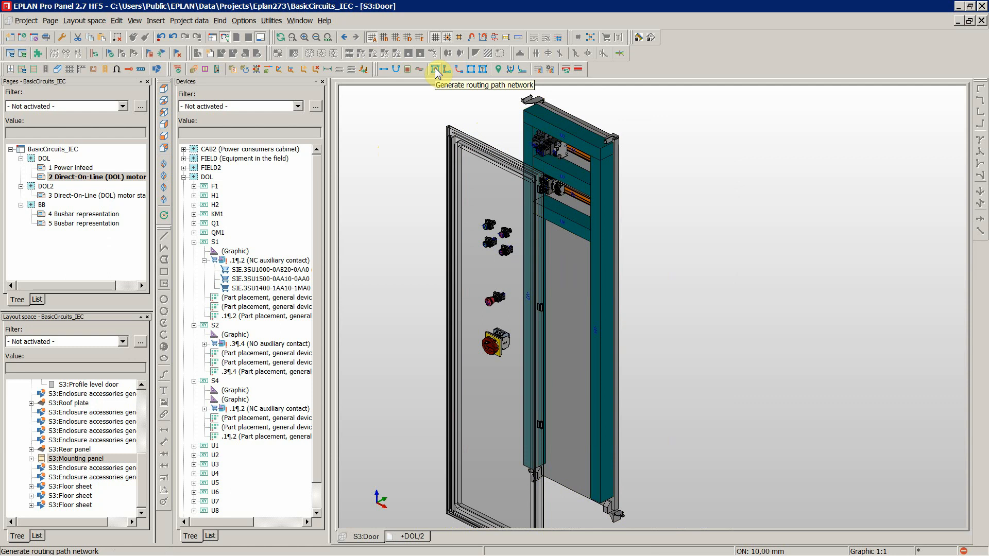
pyautogui.moveTo(420, 188)
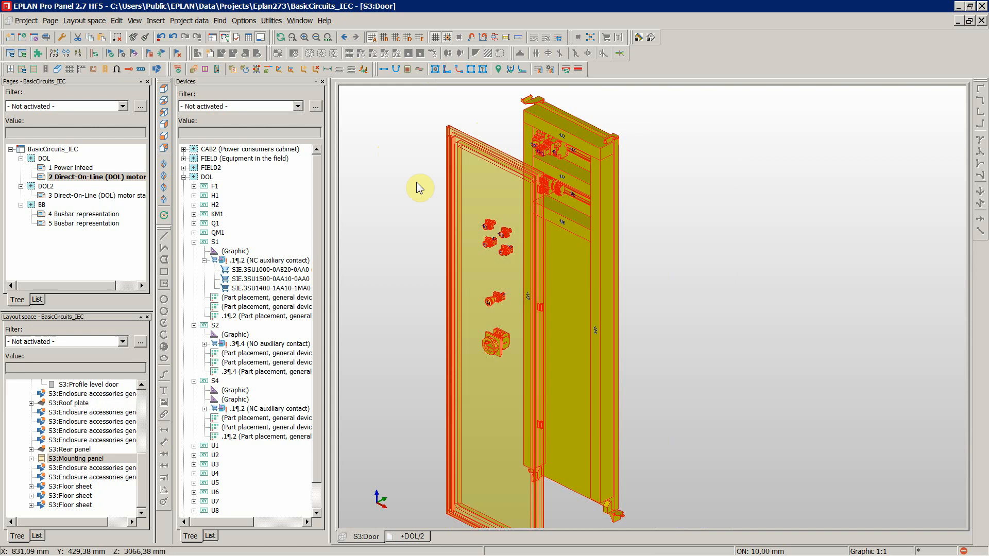
pyautogui.moveTo(655, 242)
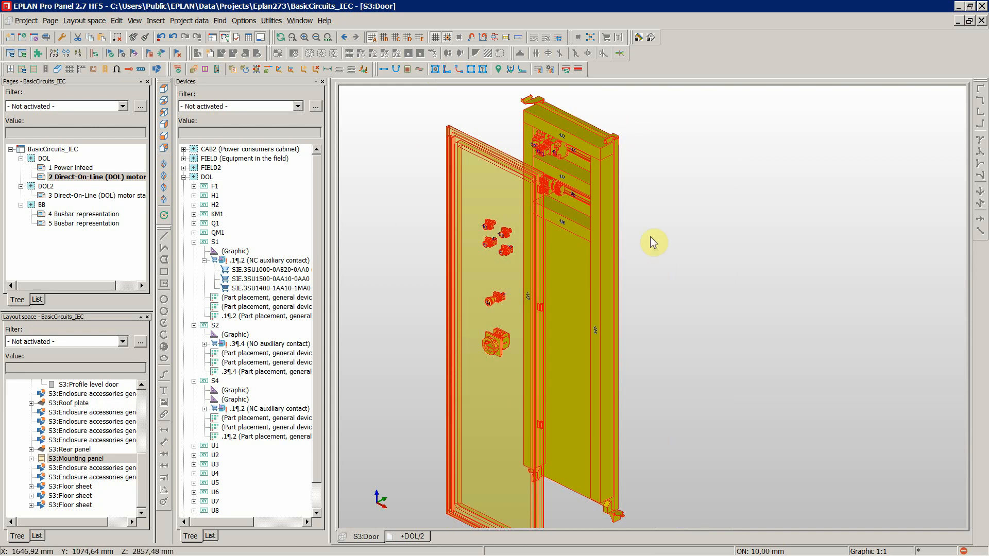
pyautogui.moveTo(428, 243)
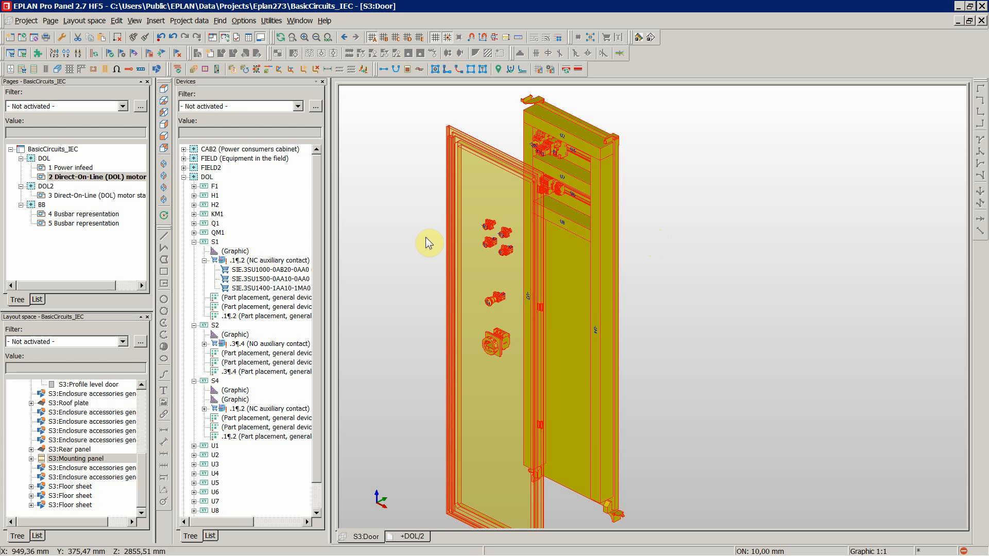
pyautogui.click(189, 21)
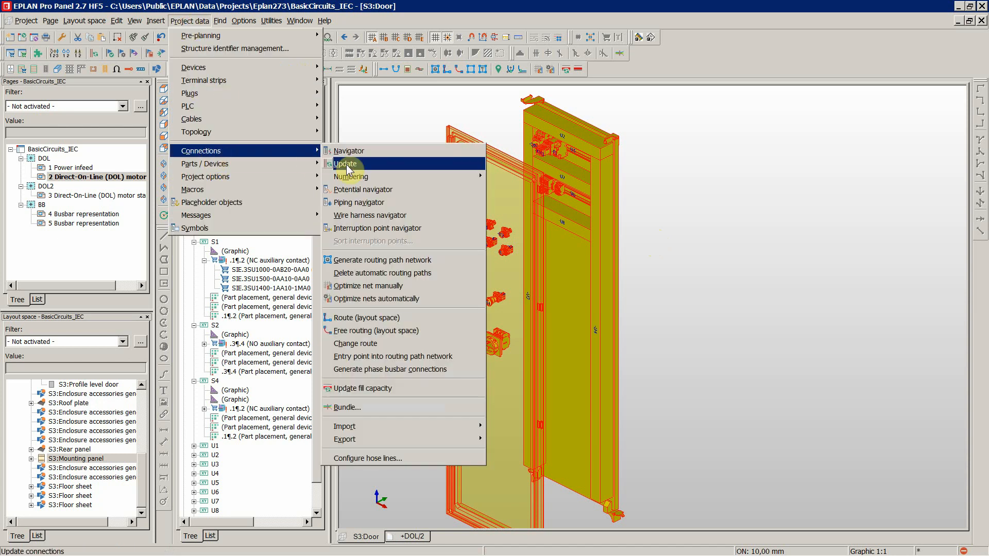
pyautogui.moveTo(396, 343)
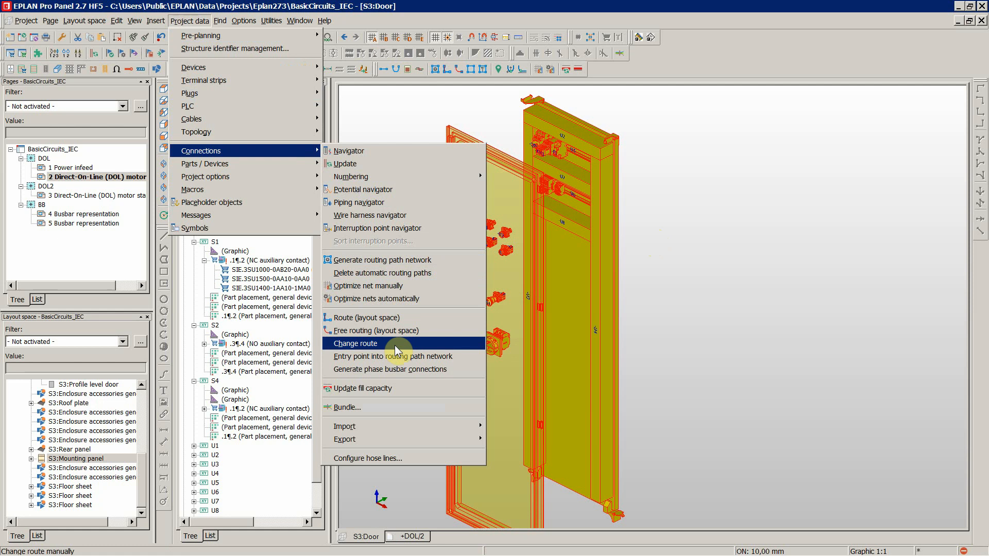
pyautogui.moveTo(380, 260)
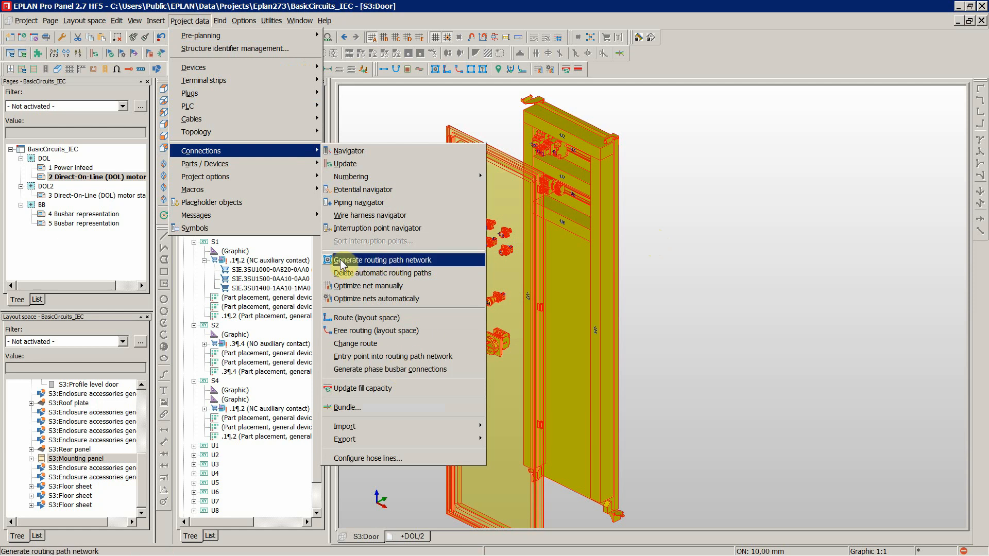
pyautogui.moveTo(410, 265)
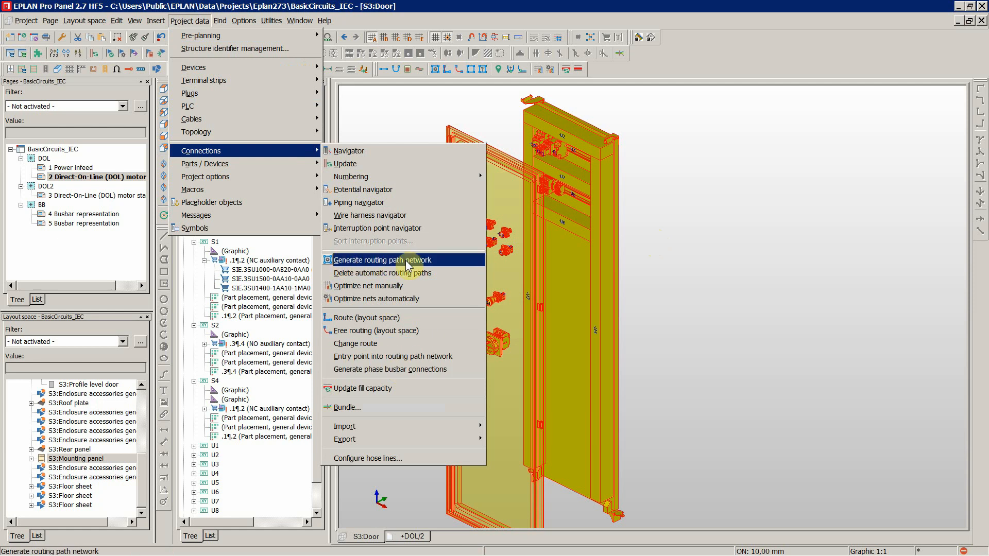
pyautogui.moveTo(626, 76)
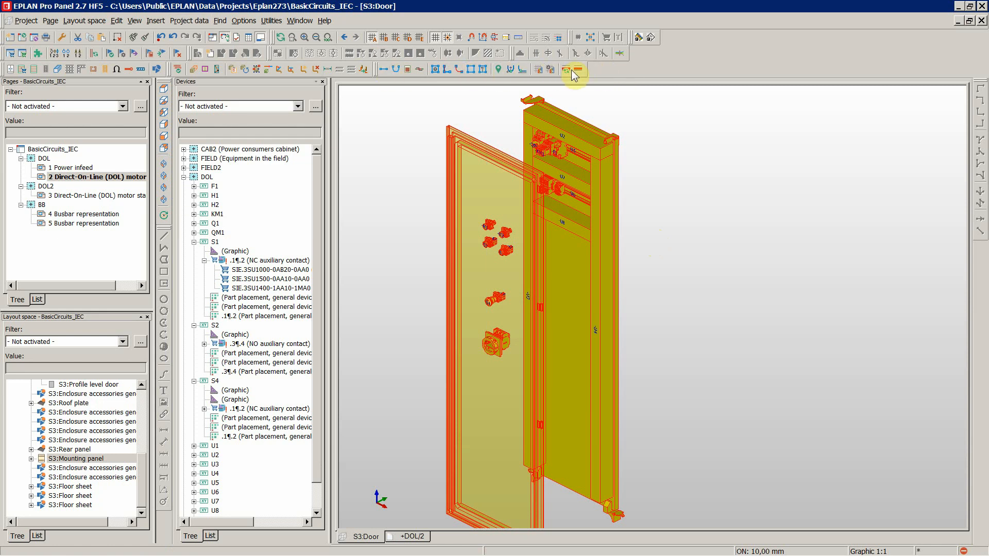
pyautogui.moveTo(619, 72)
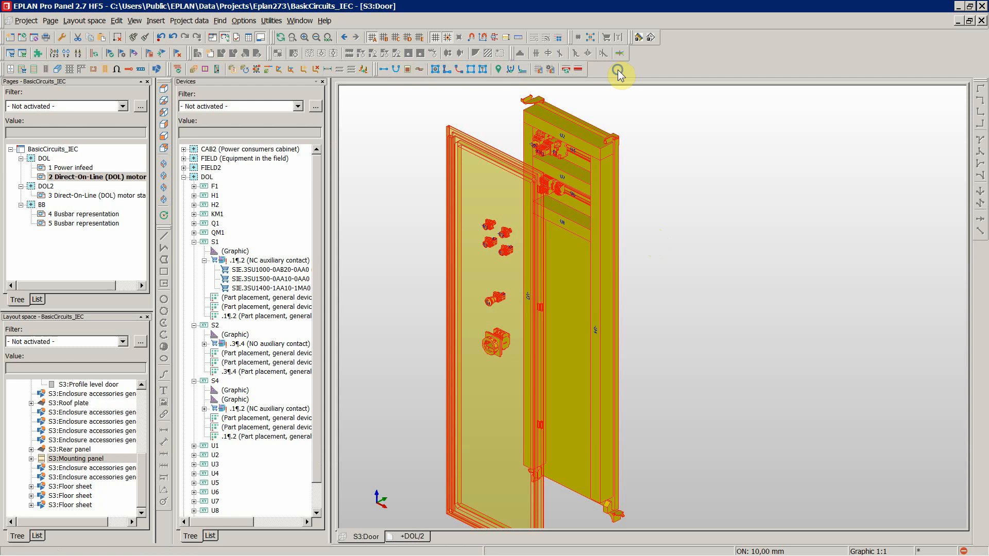
pyautogui.click(619, 69)
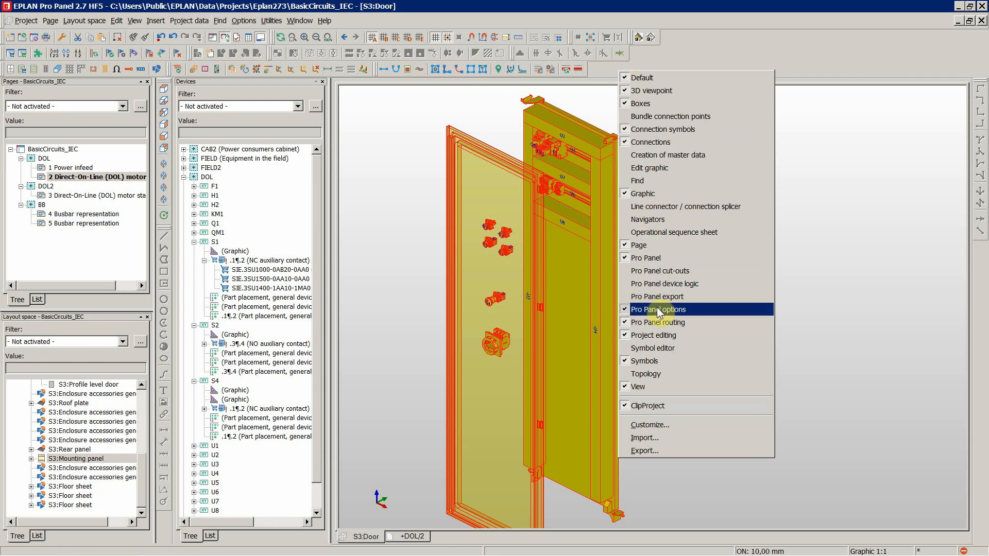
pyautogui.moveTo(658, 323)
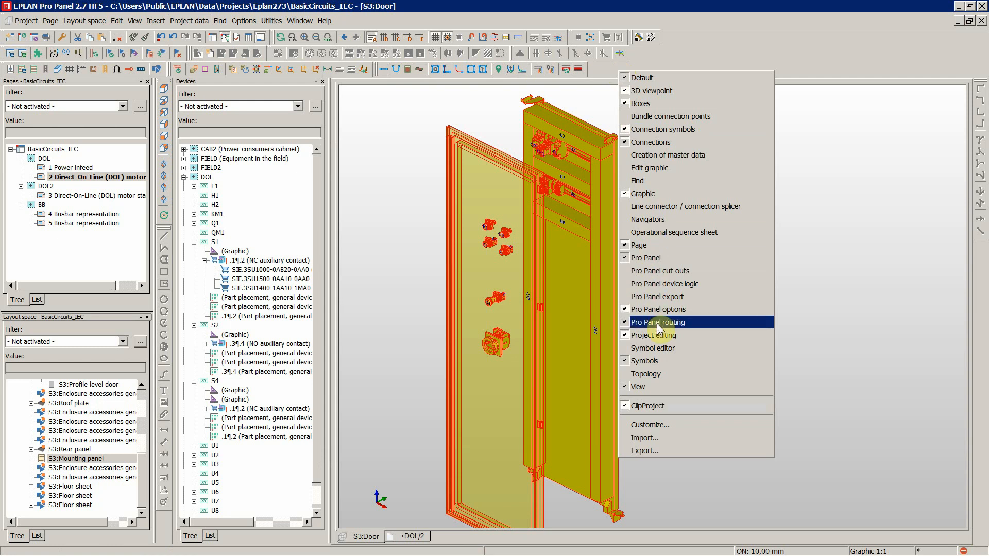
pyautogui.click(656, 322)
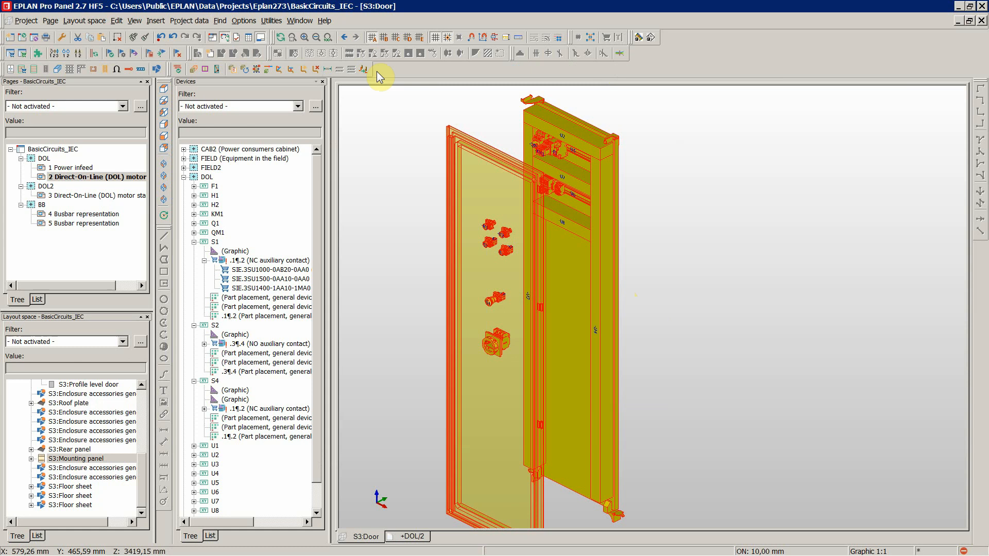
pyautogui.click(378, 69)
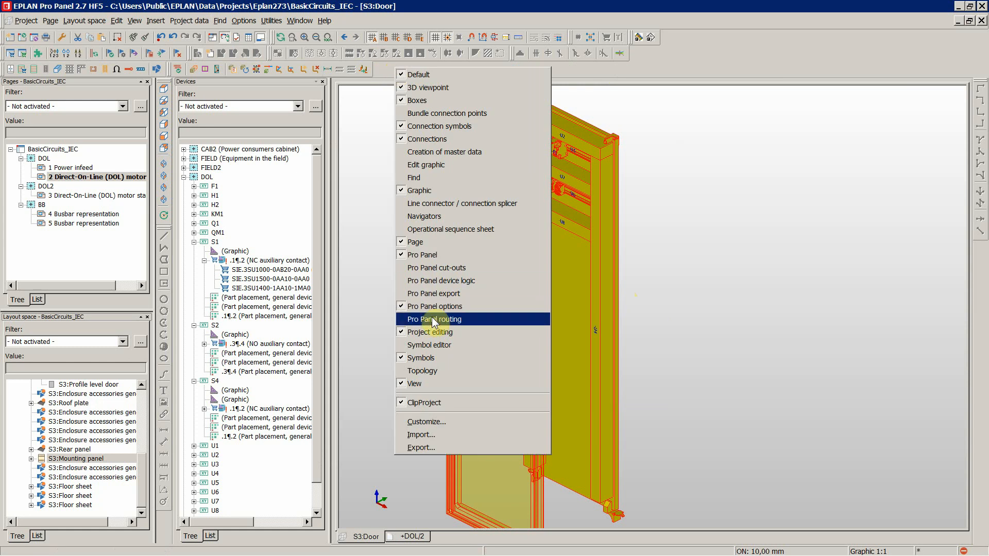
pyautogui.click(434, 318)
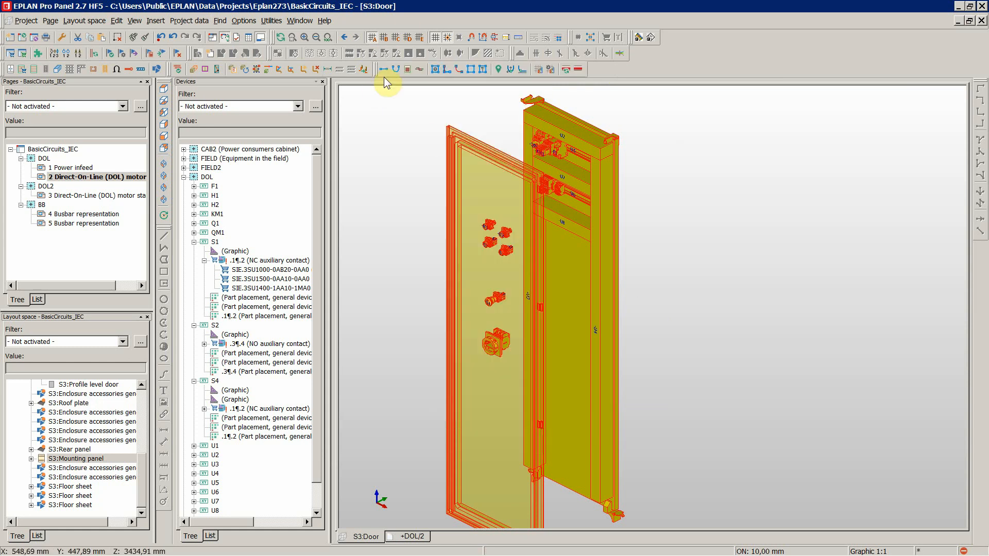
pyautogui.moveTo(416, 208)
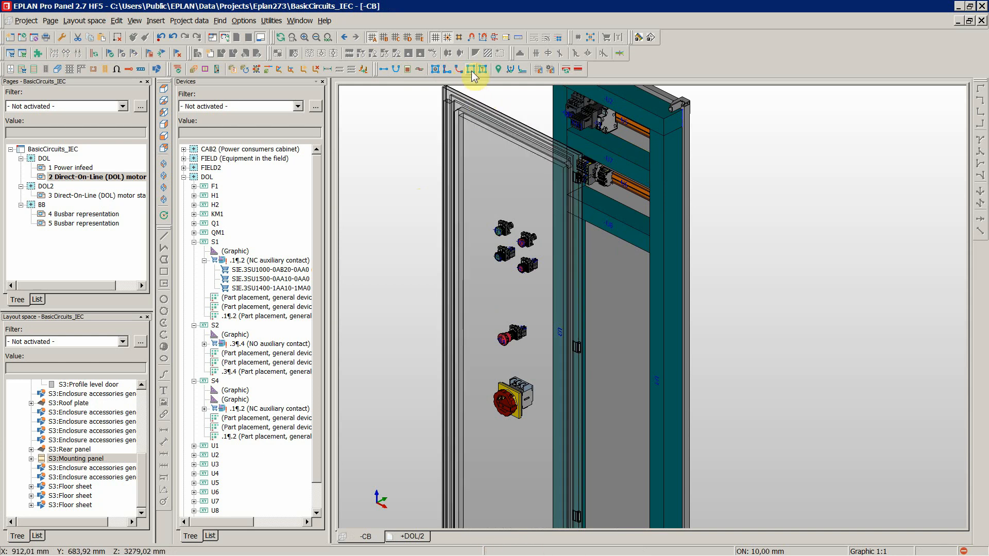
pyautogui.moveTo(473, 69)
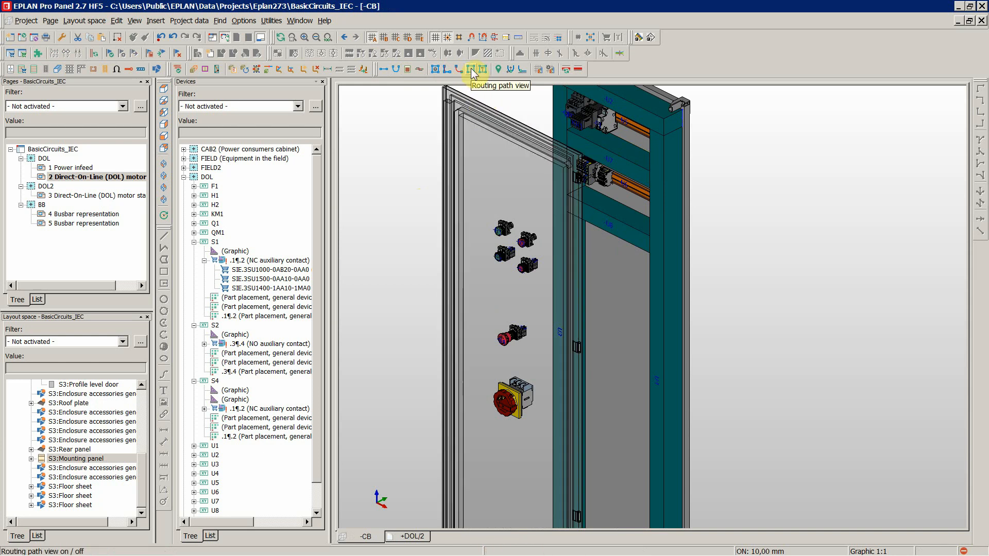
# - Switch on Routing path view so the mounting-panel wire ducts highlight in yellow
pyautogui.click(472, 69)
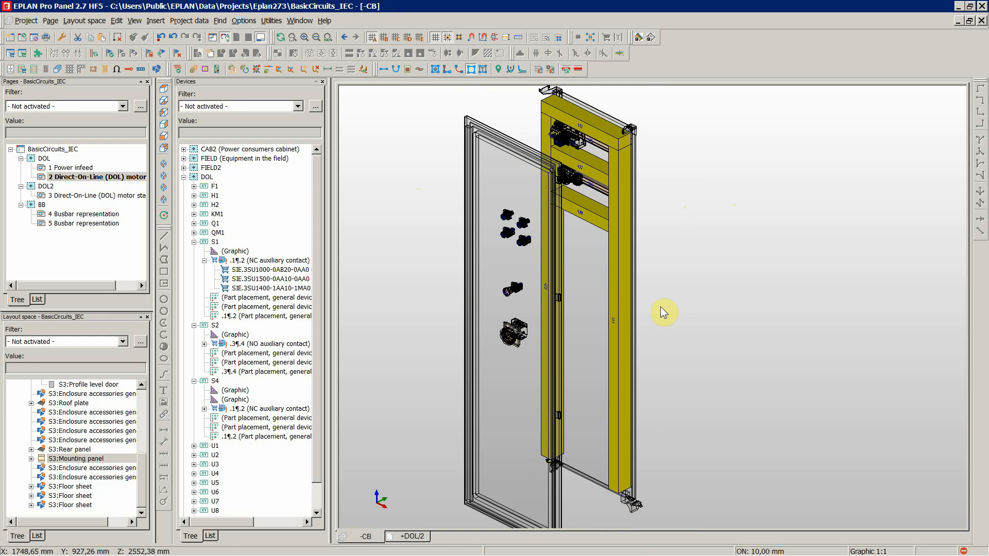
pyautogui.moveTo(617, 226)
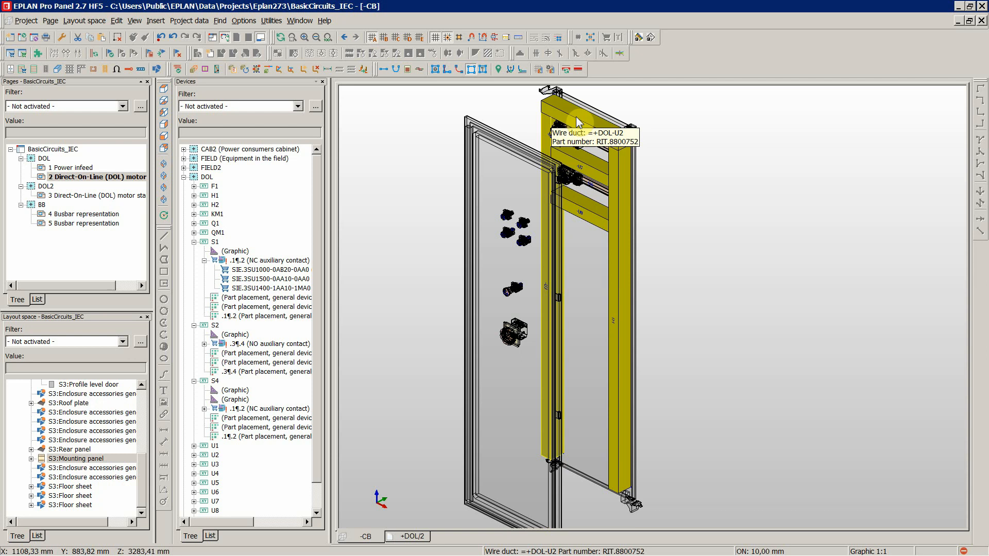
pyautogui.moveTo(615, 274)
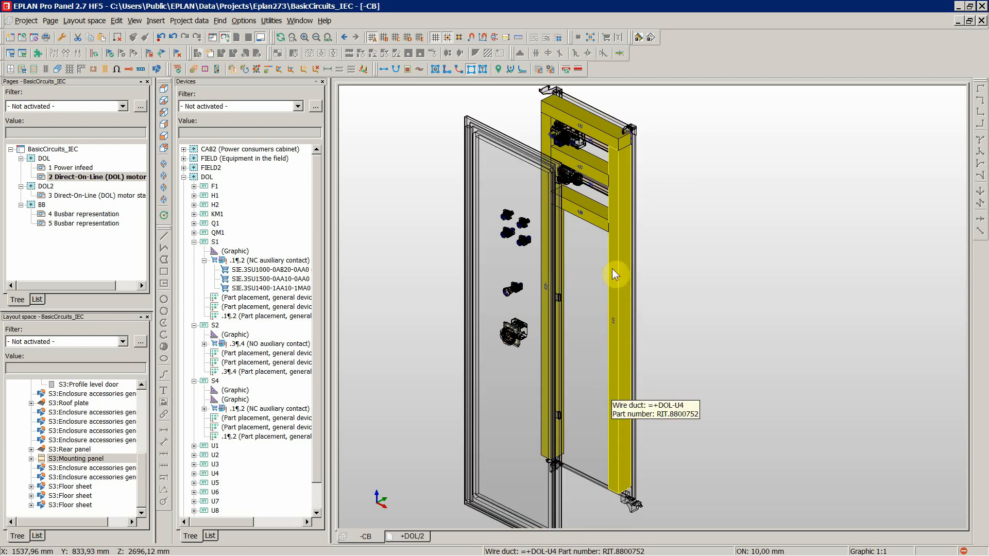